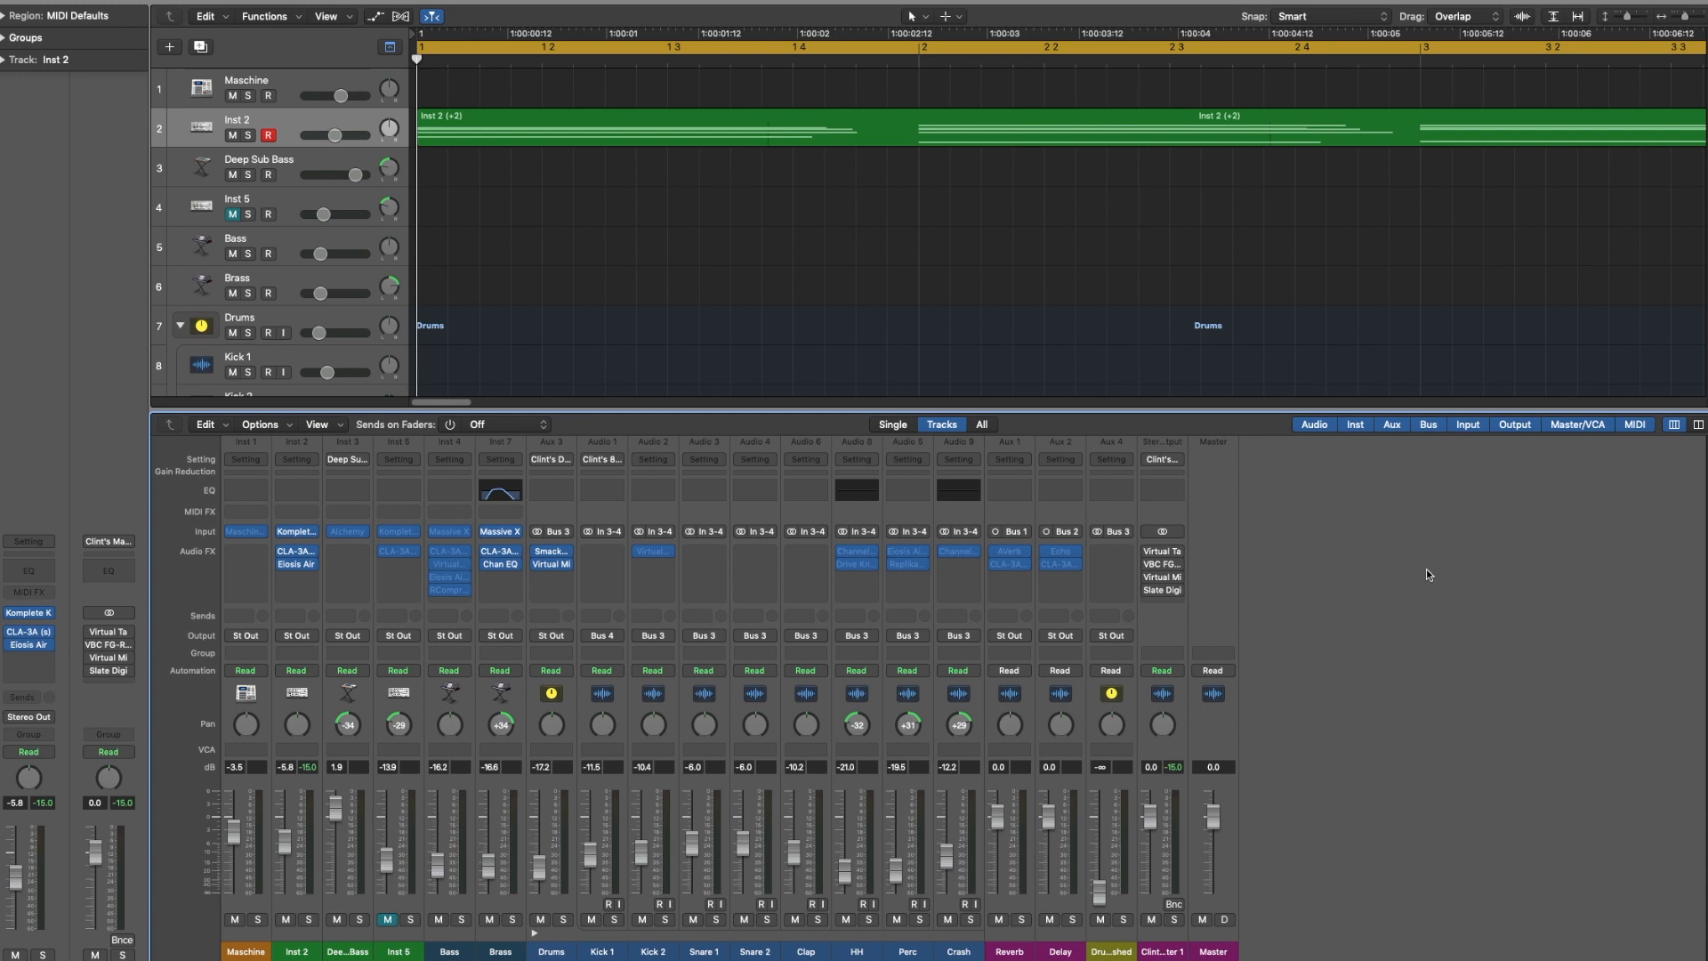
pyautogui.moveTo(900, 203)
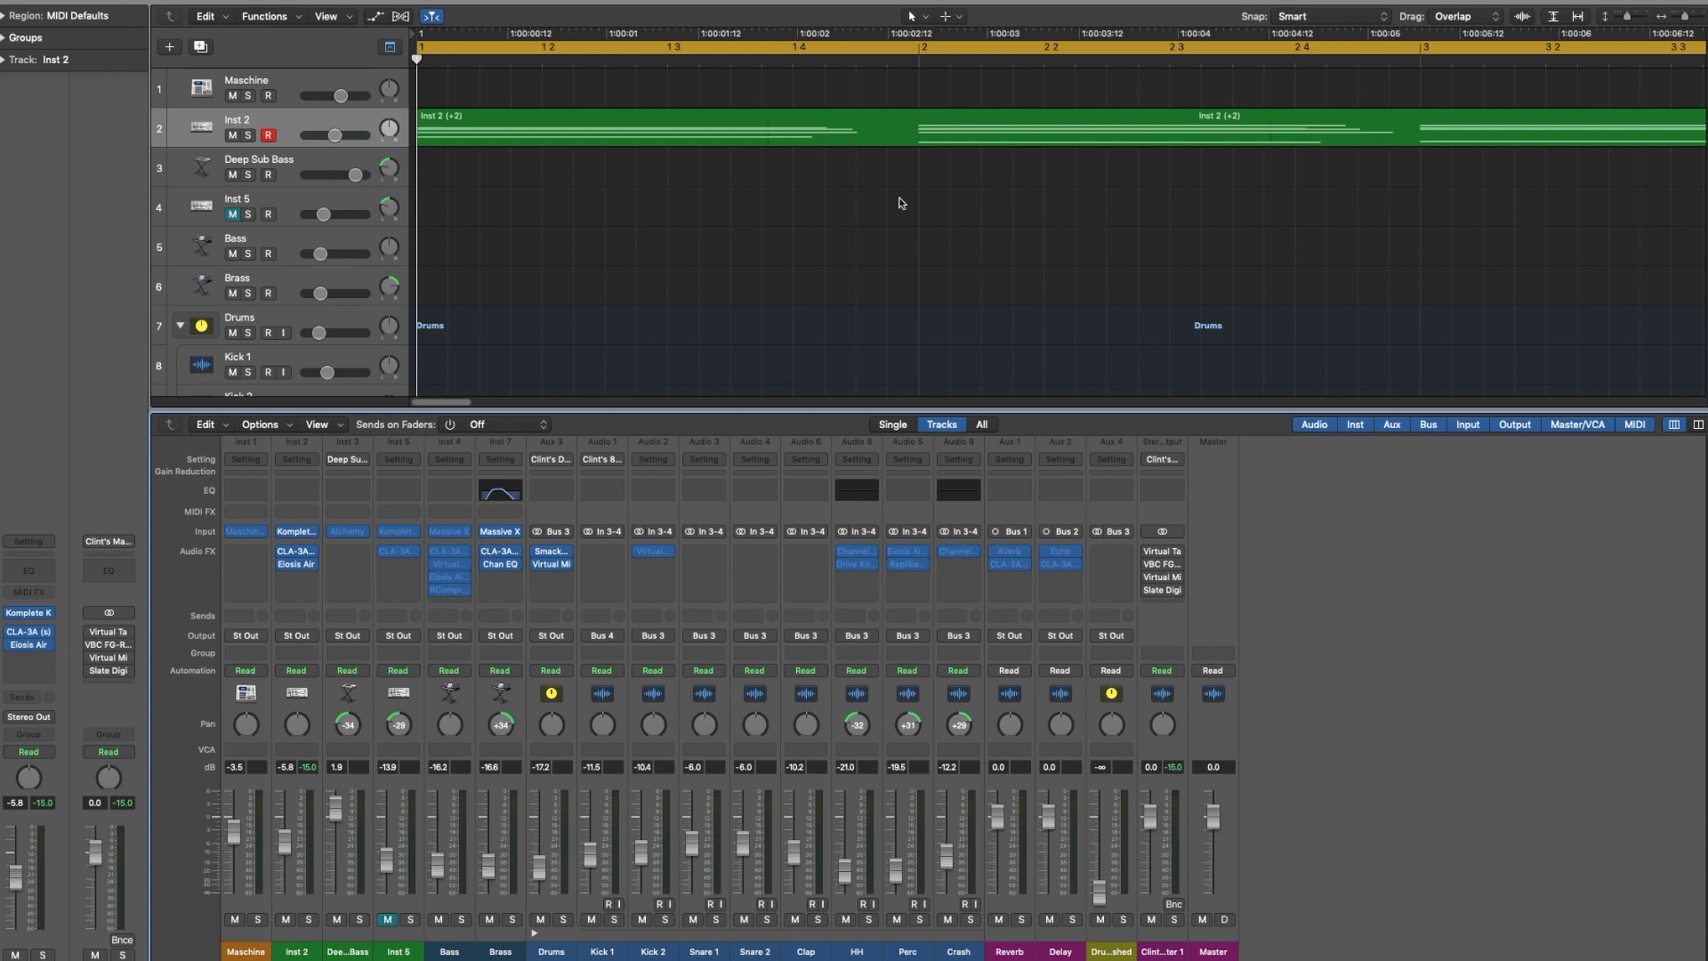
pyautogui.moveTo(673, 210)
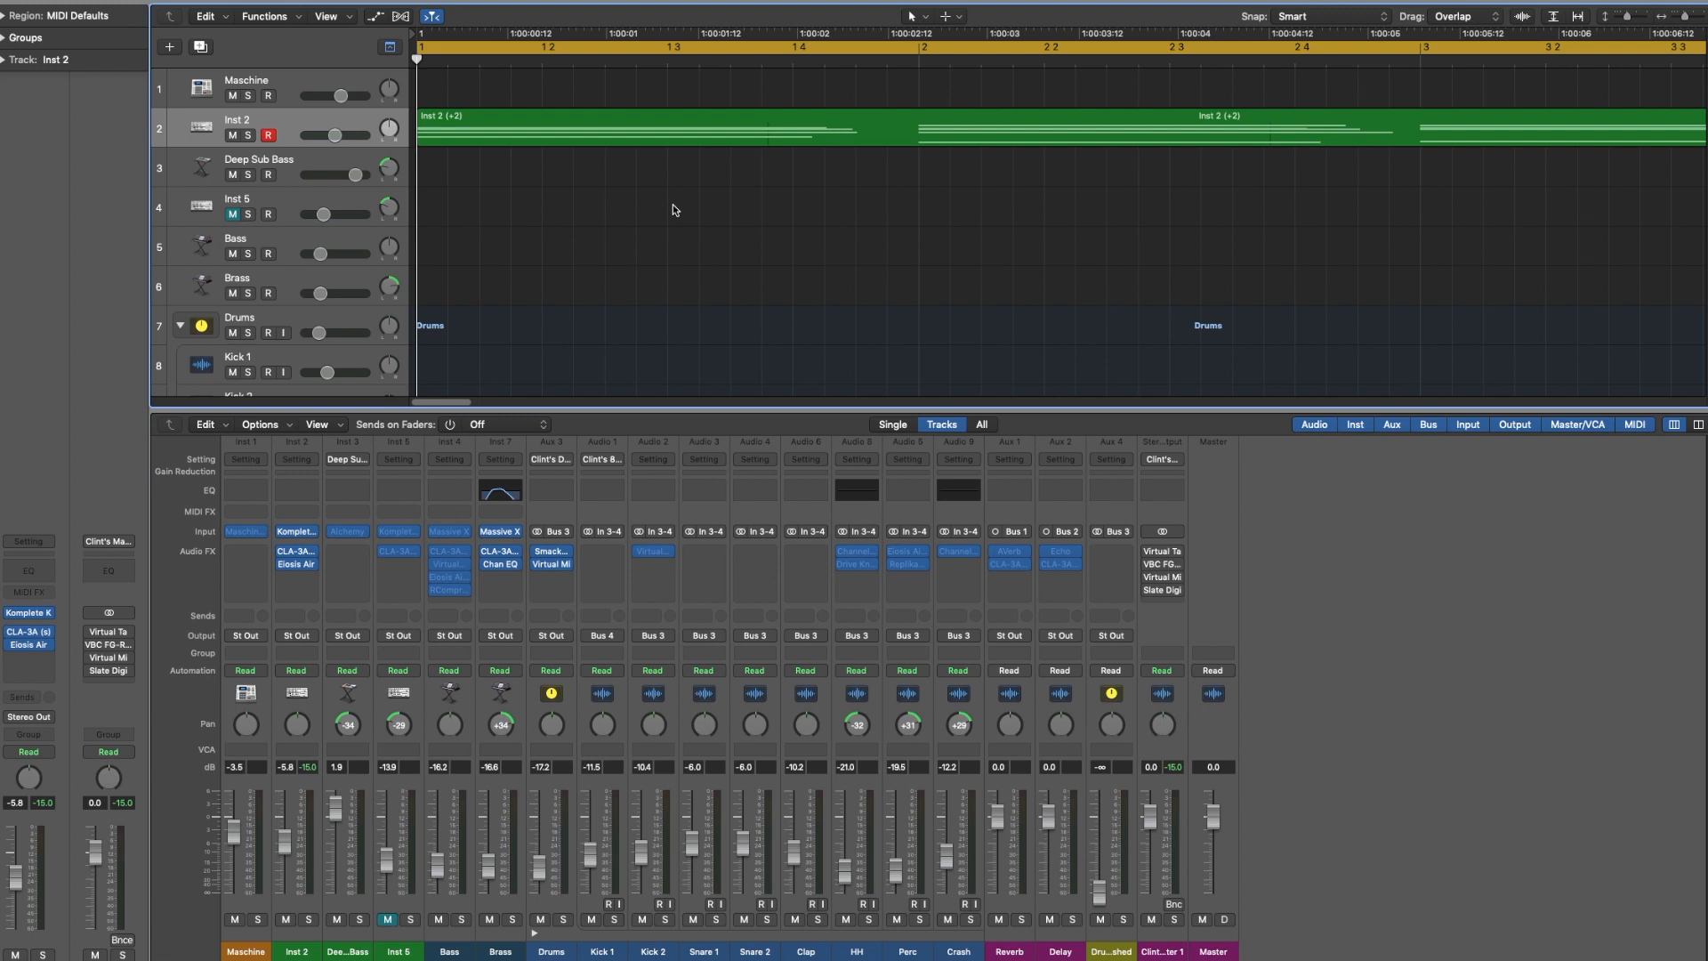
pyautogui.moveTo(665, 226)
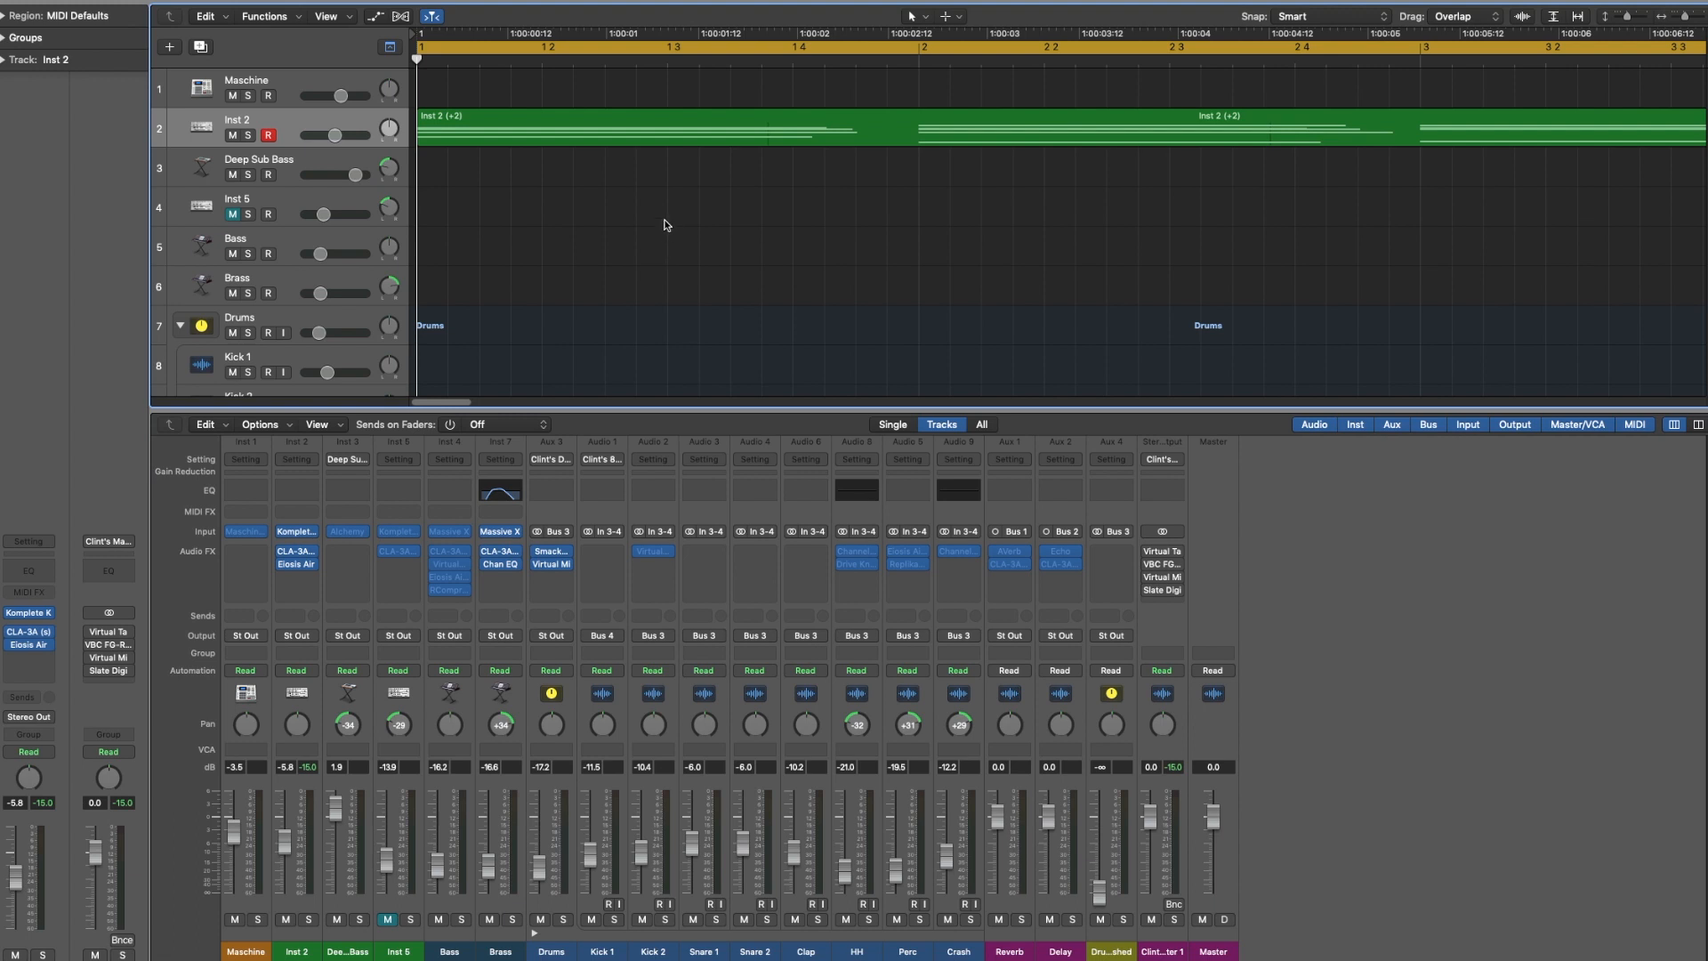
pyautogui.moveTo(555, 153)
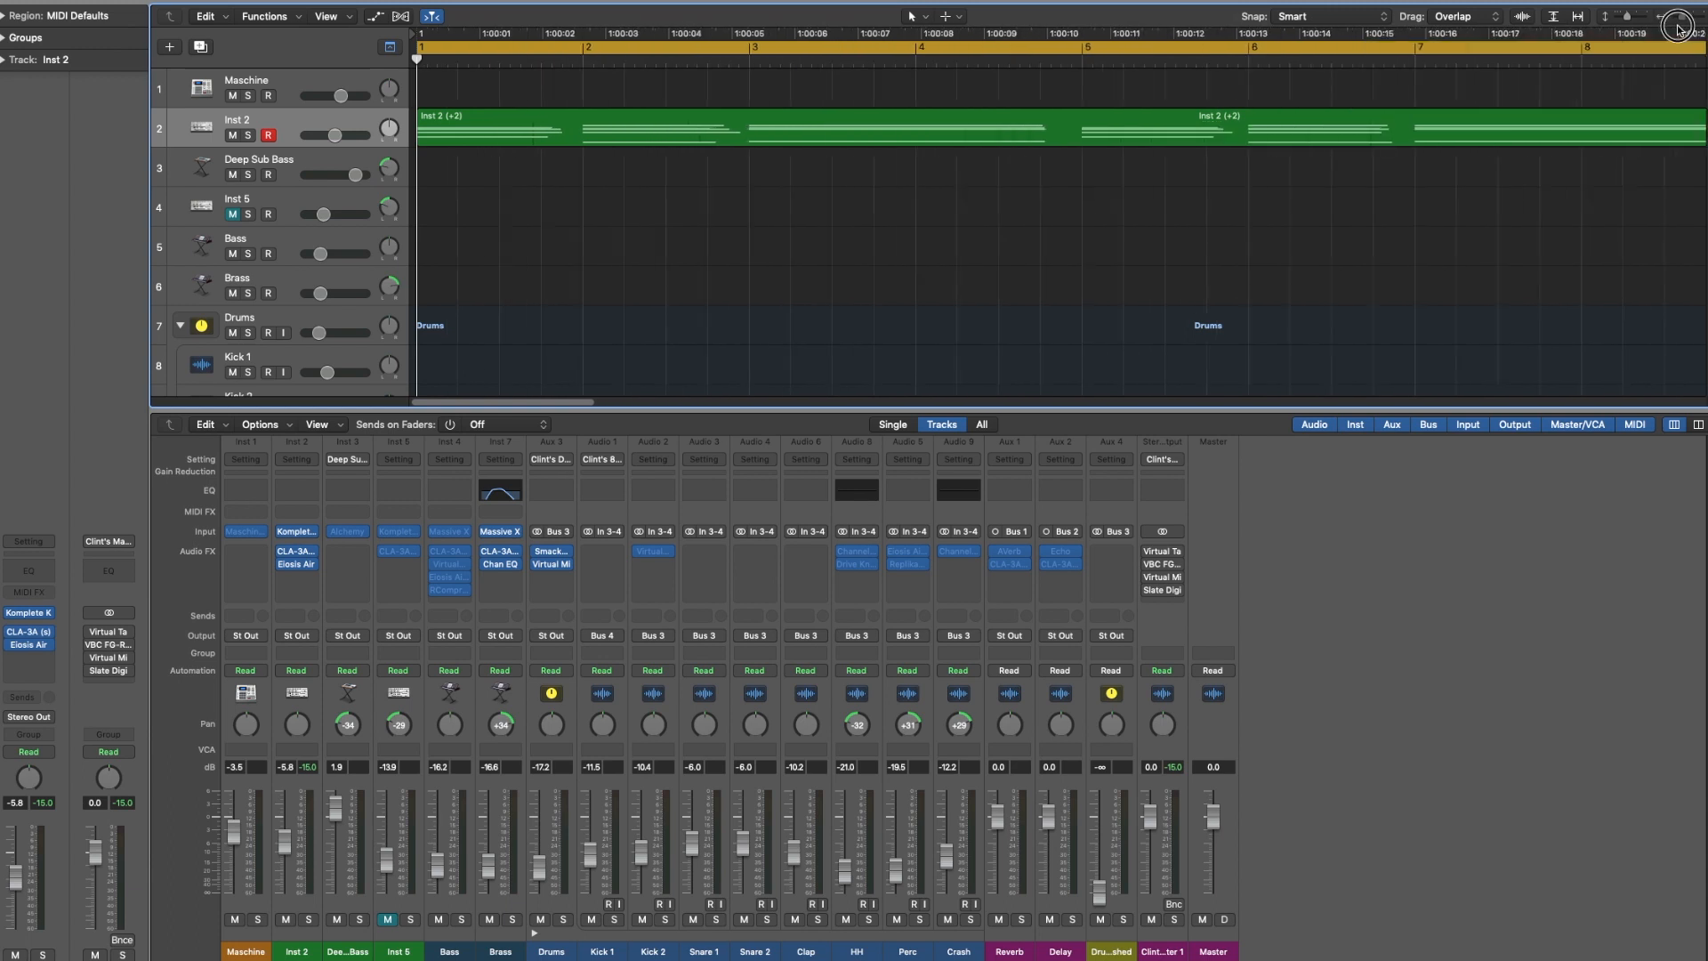
pyautogui.moveTo(1085, 265)
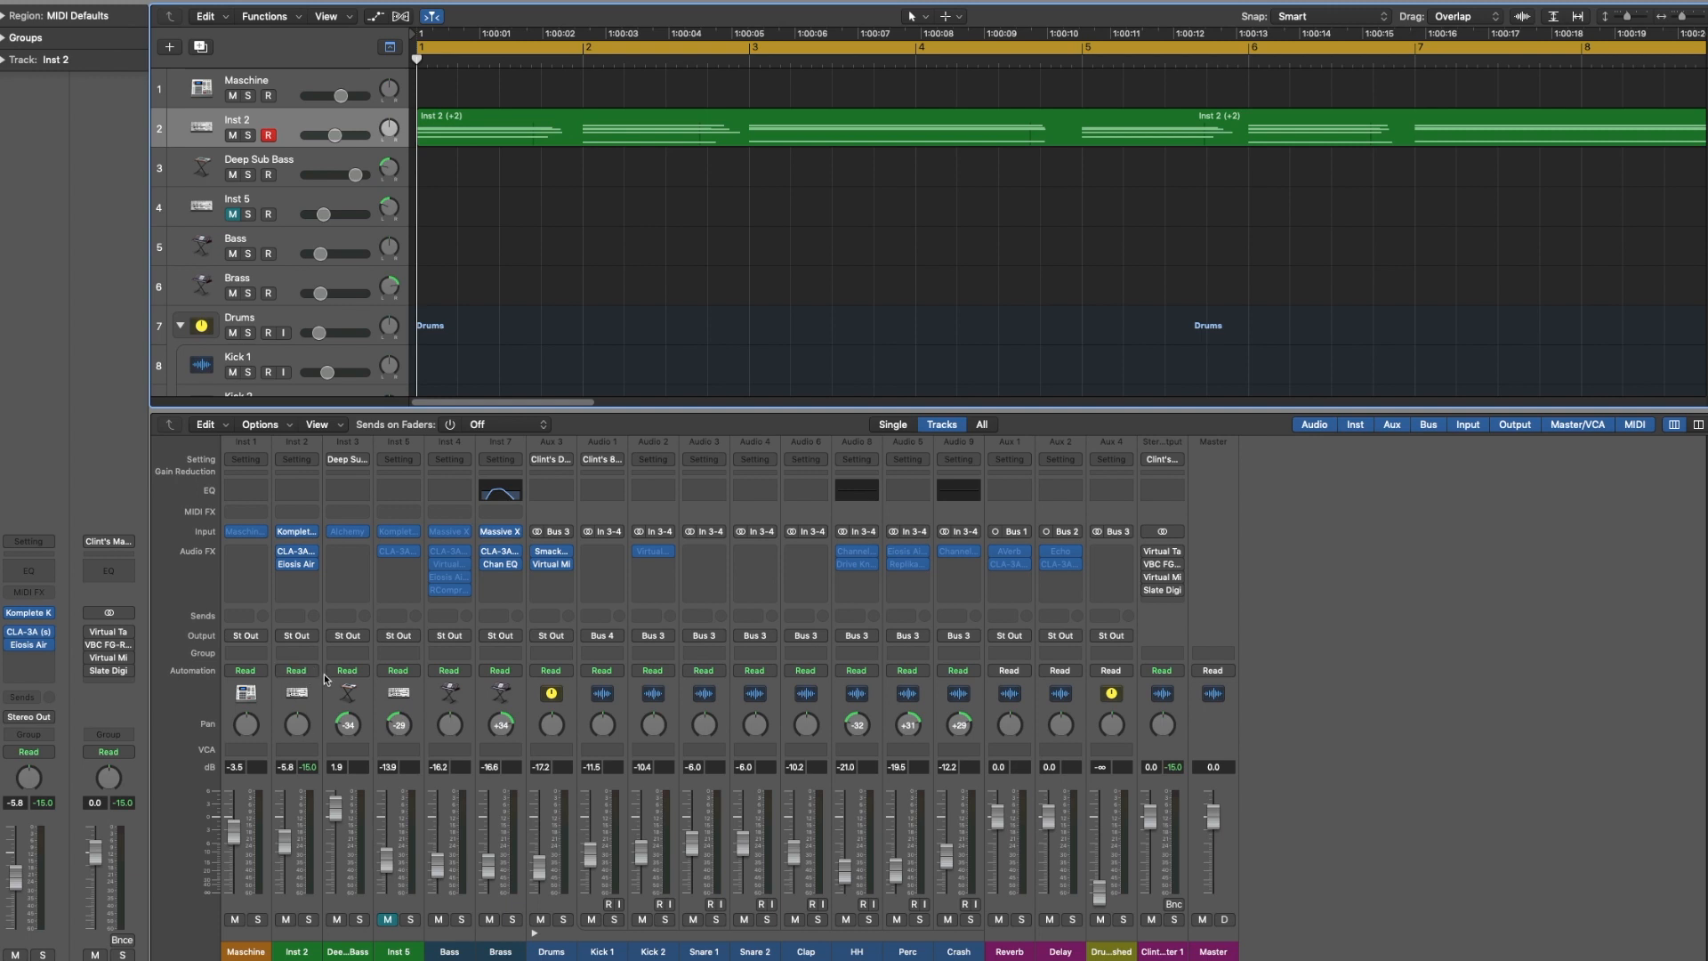
# - Set Inst 2's automation mode to Touch from its mixer automation button
pyautogui.click(296, 671)
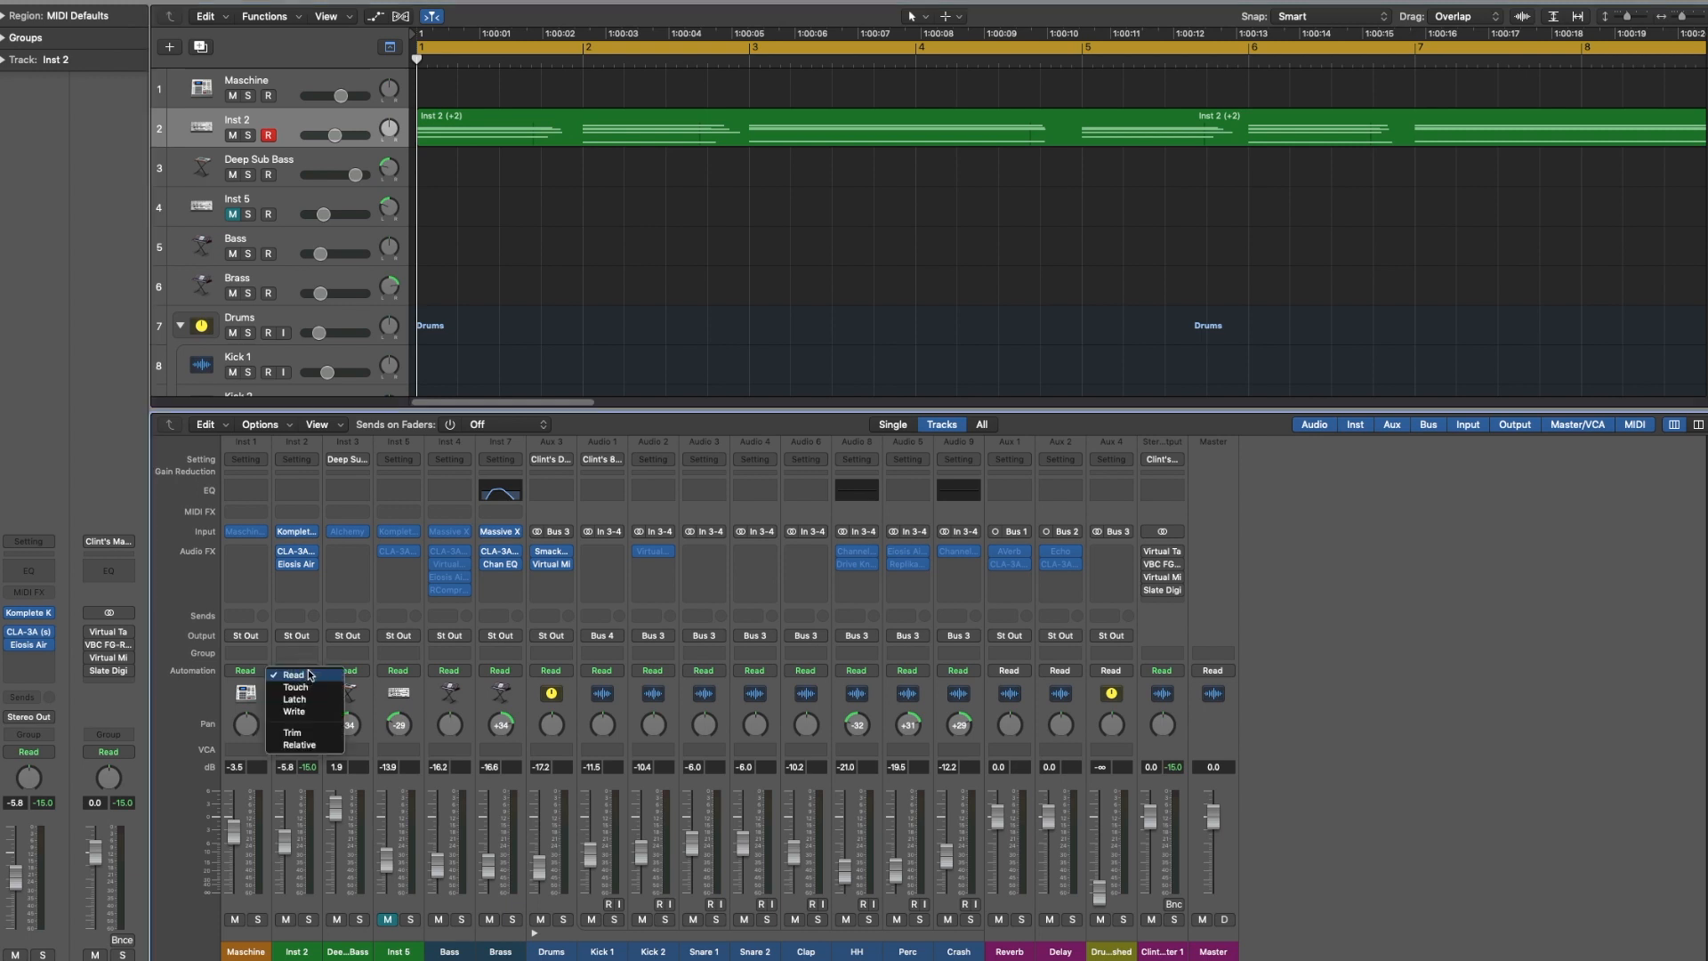
pyautogui.moveTo(294, 687)
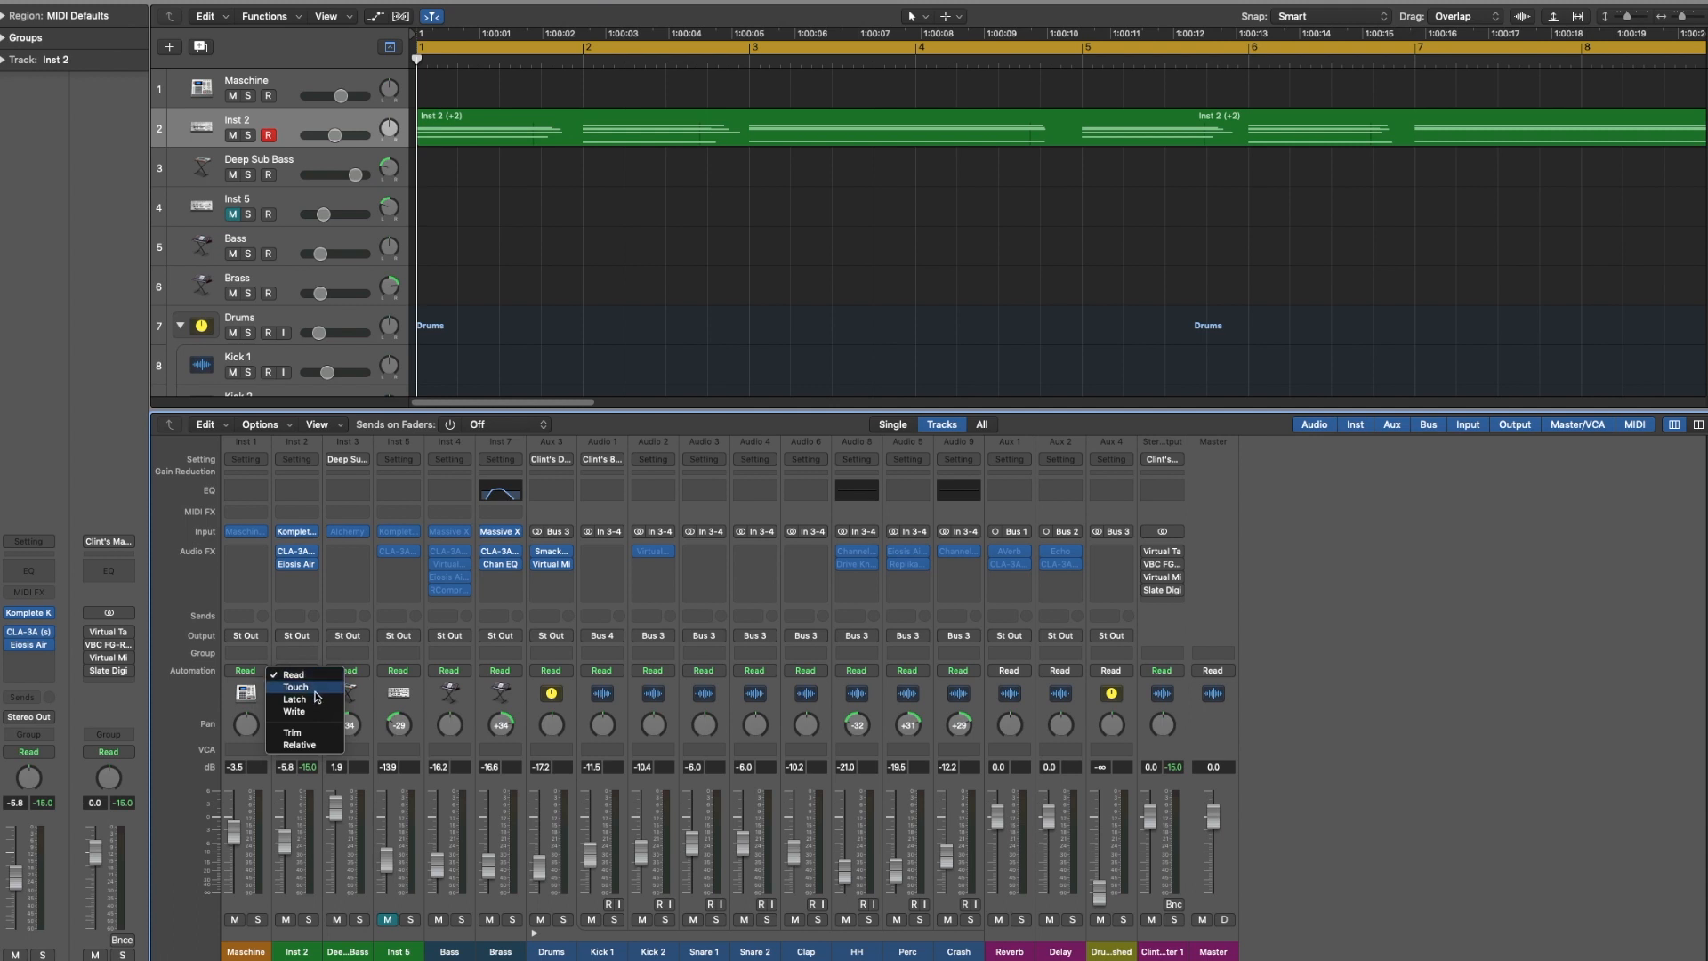
pyautogui.click(294, 687)
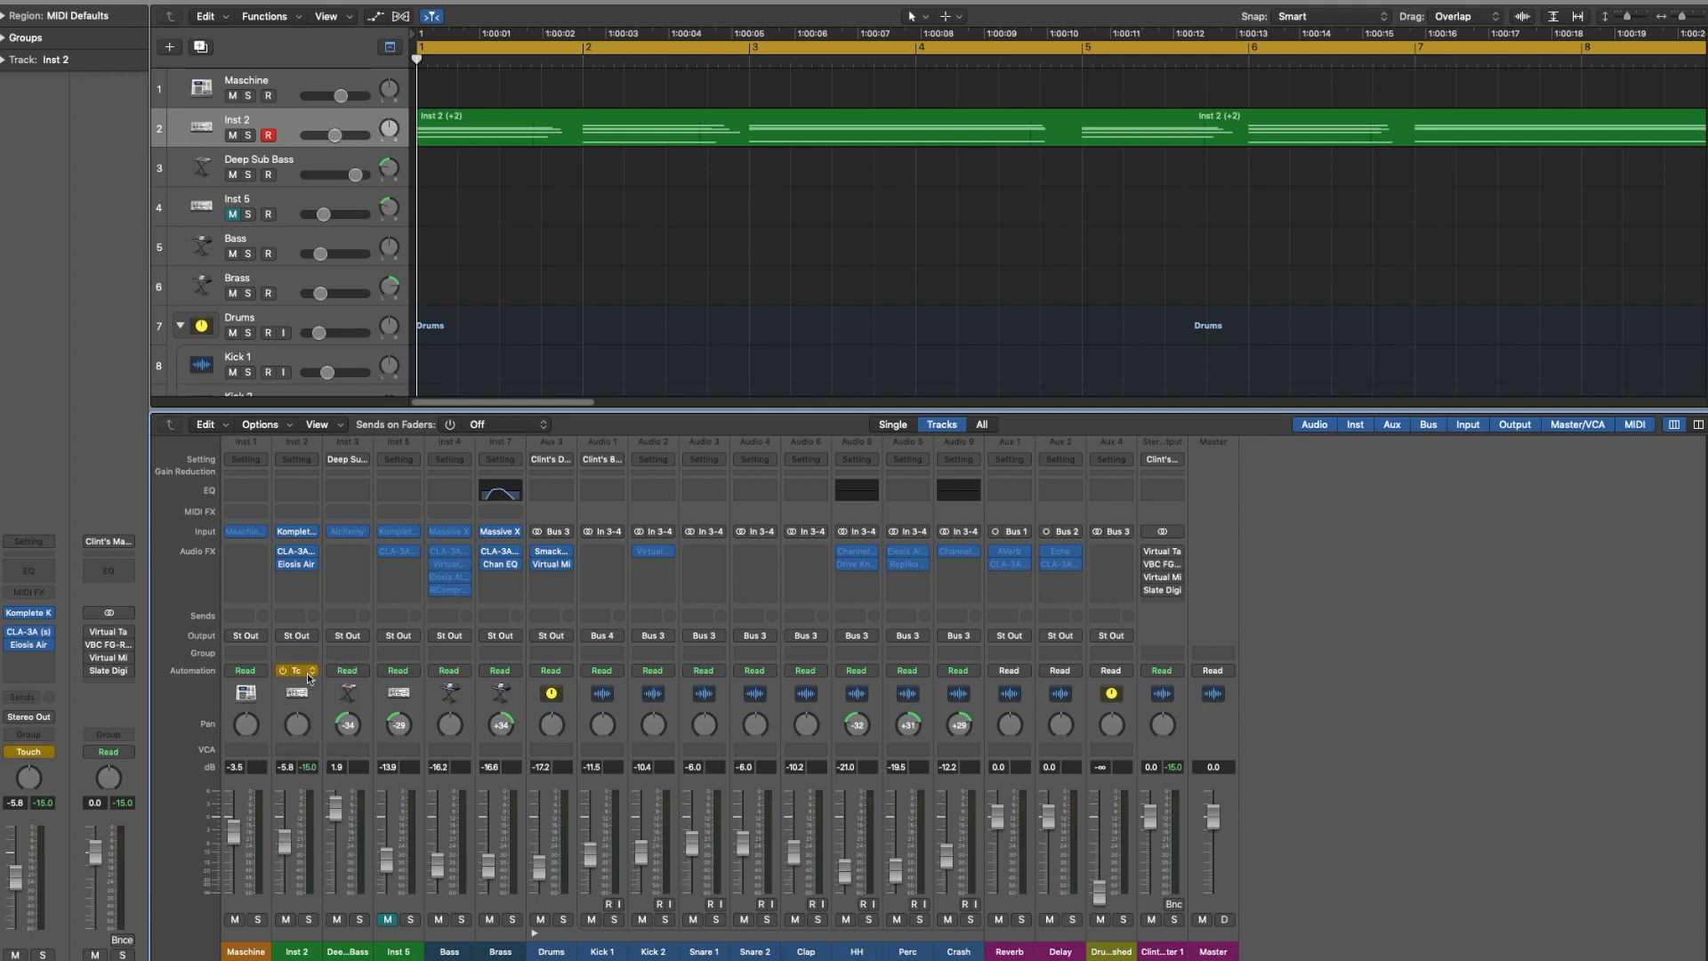
pyautogui.click(296, 670)
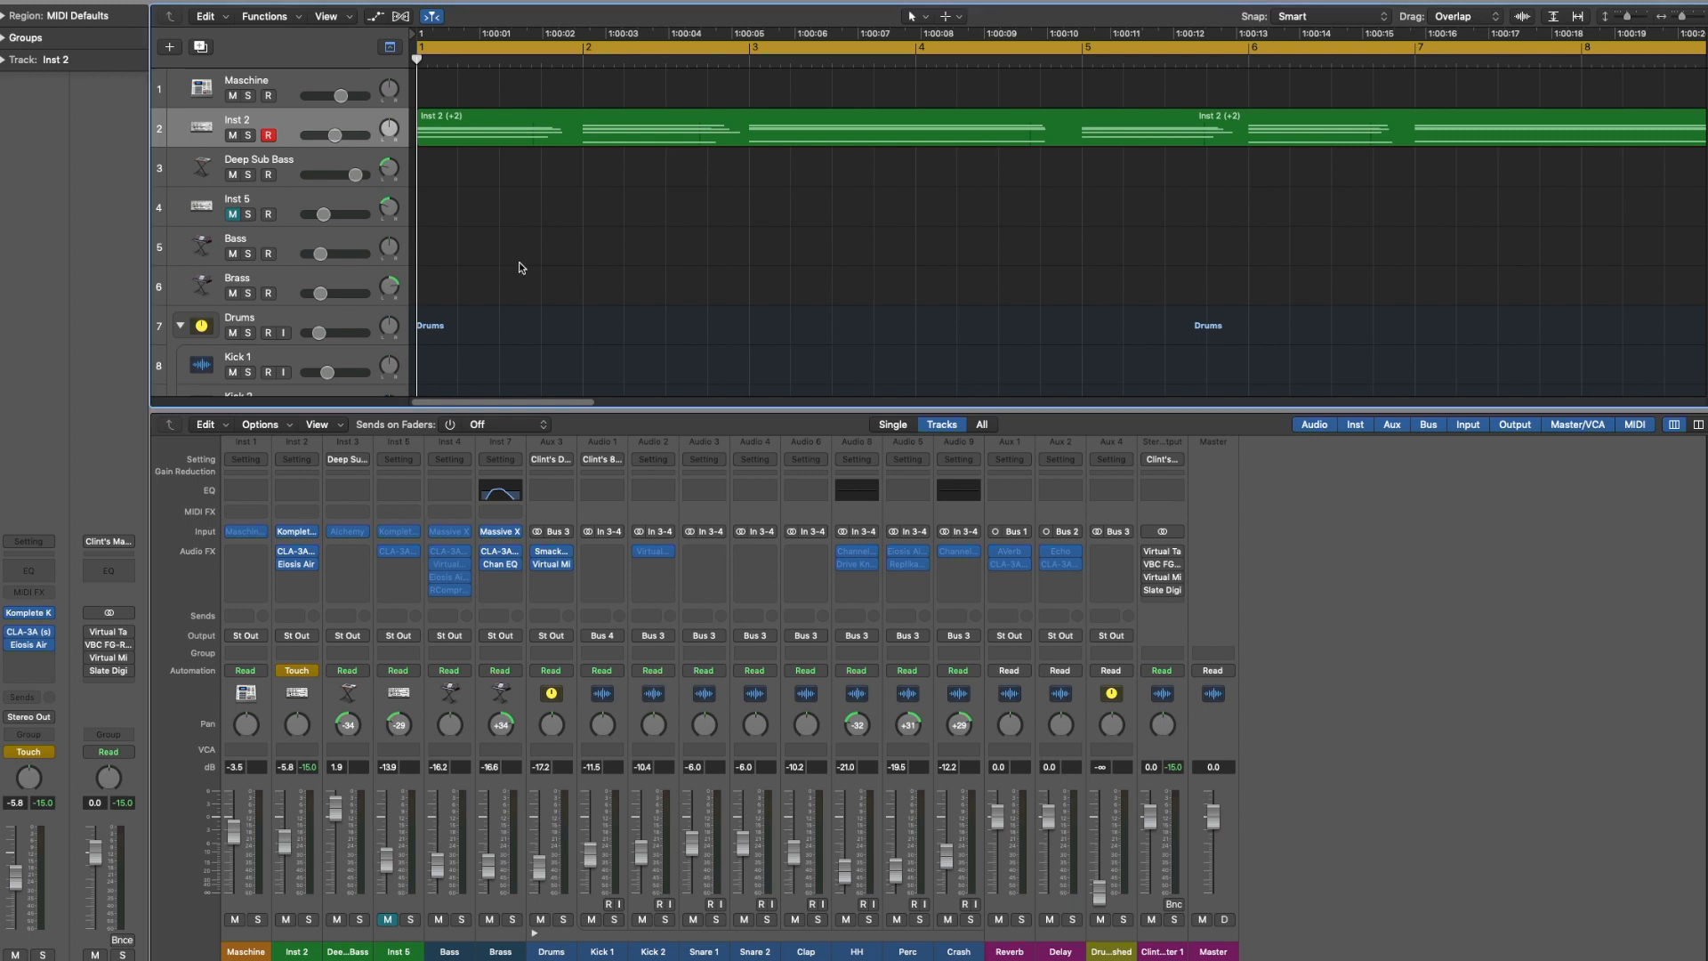
pyautogui.moveTo(429, 501)
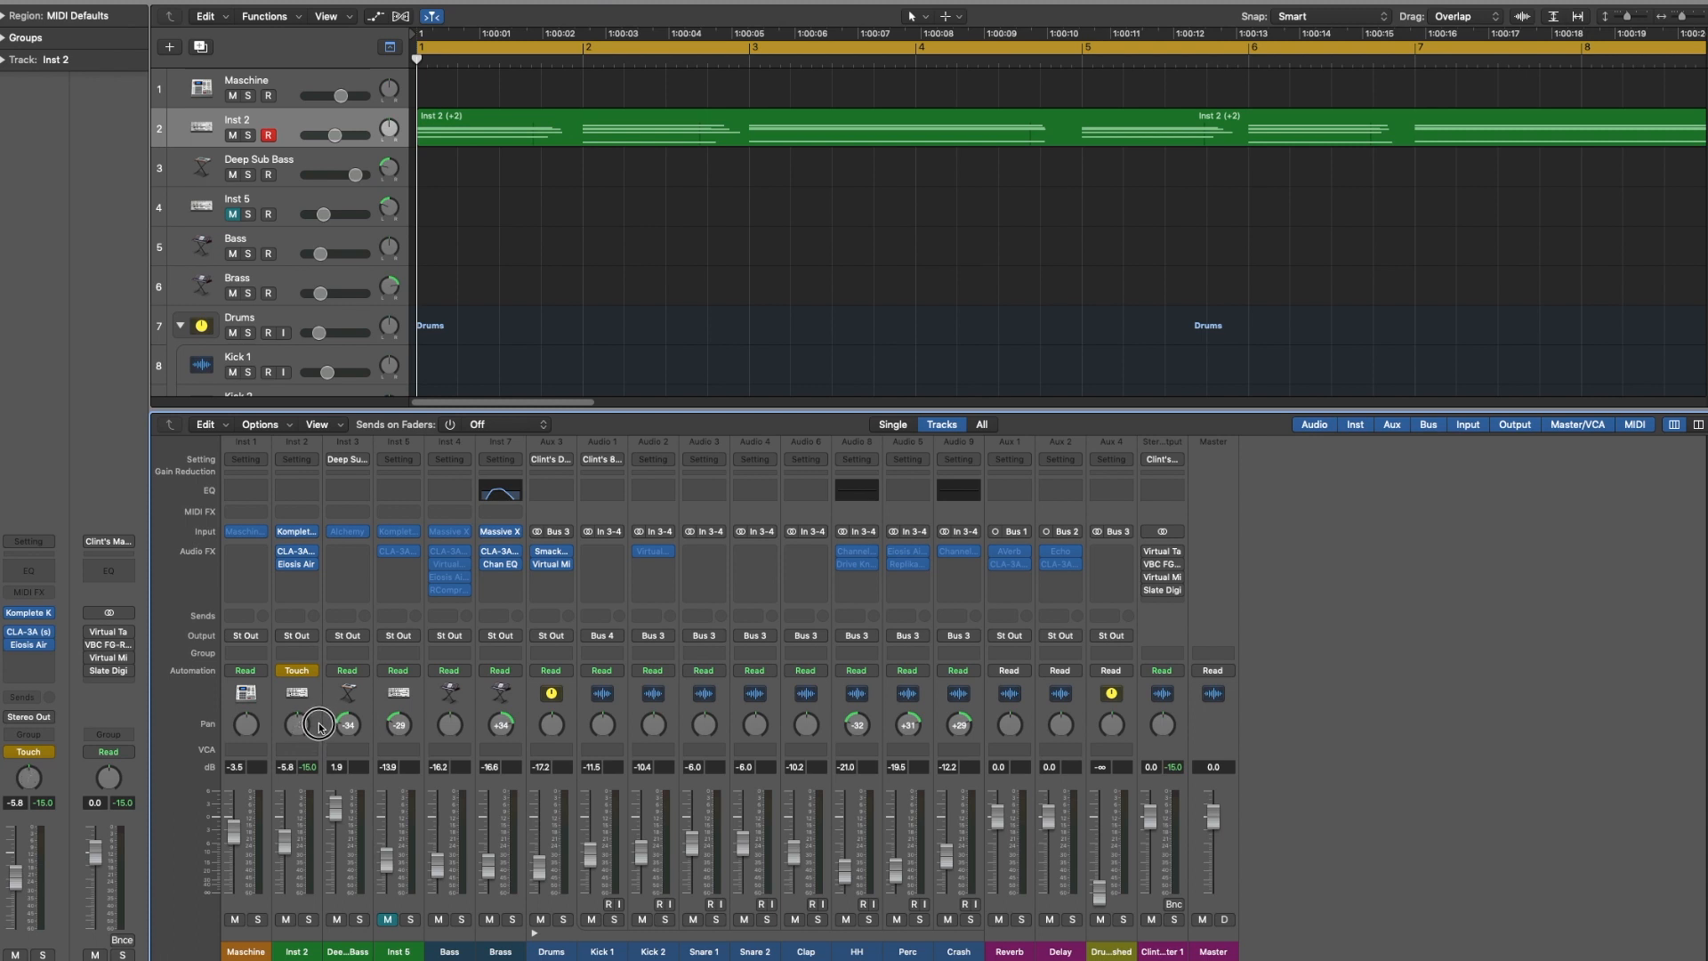
pyautogui.moveTo(322, 678)
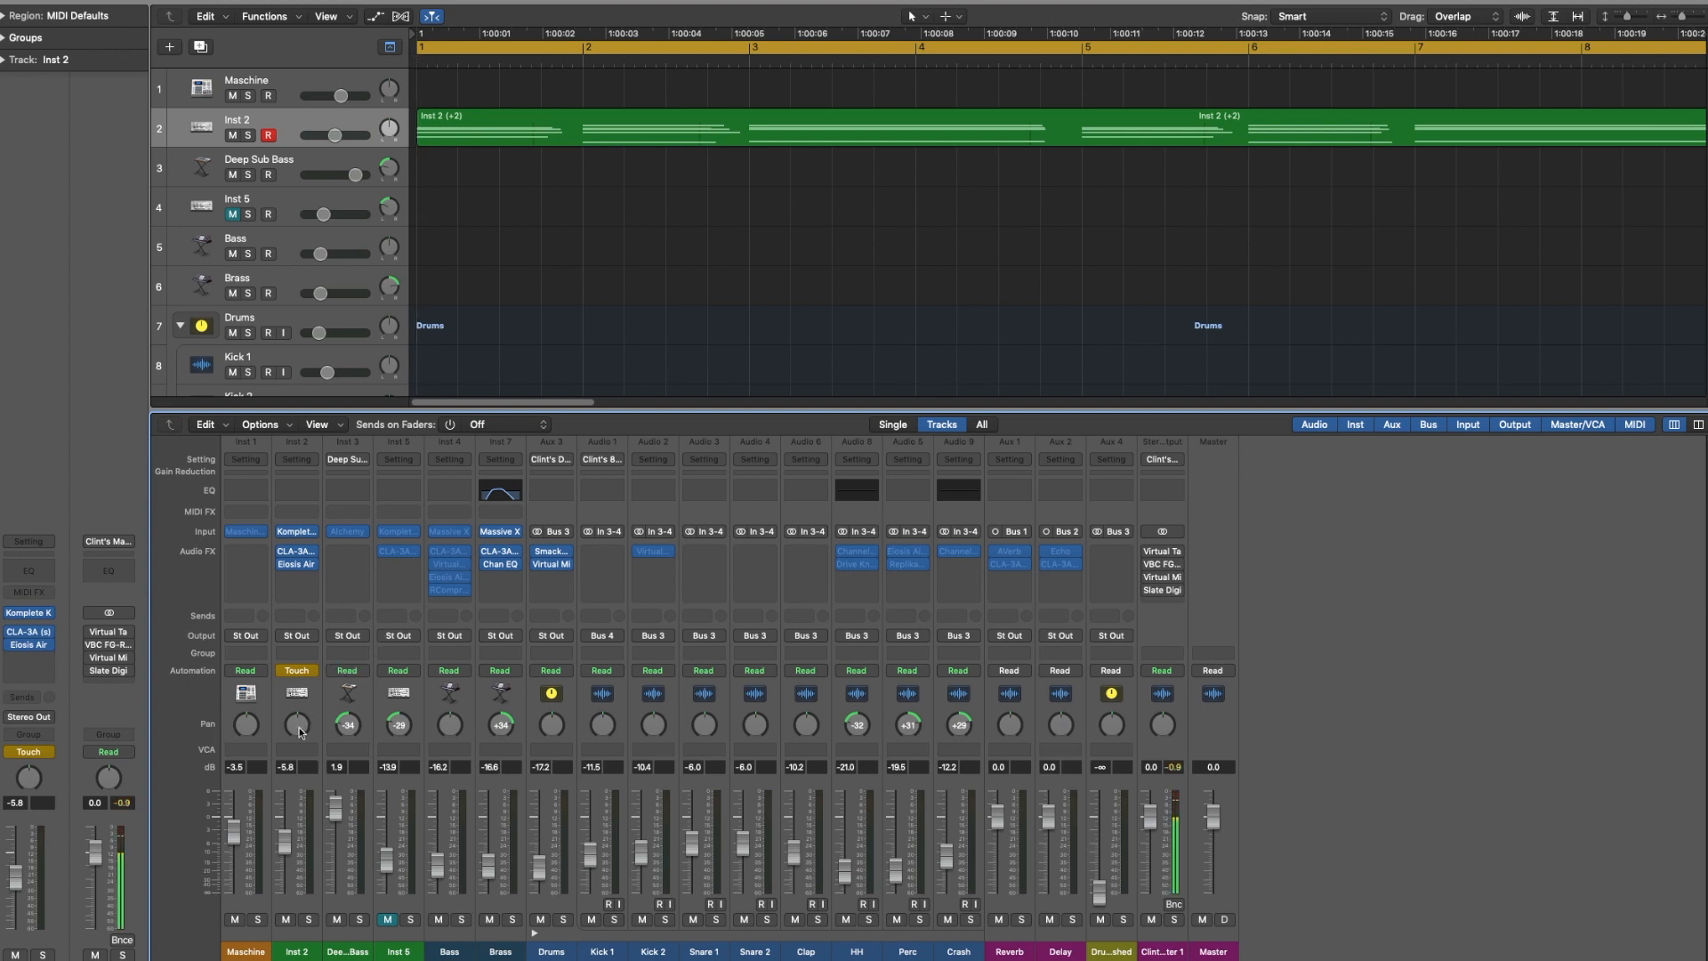
# - Sweep Inst 2's Pan knob back and forth during playback to record pan automation
pyautogui.moveTo(297, 724); pyautogui.dragTo(297, 745)
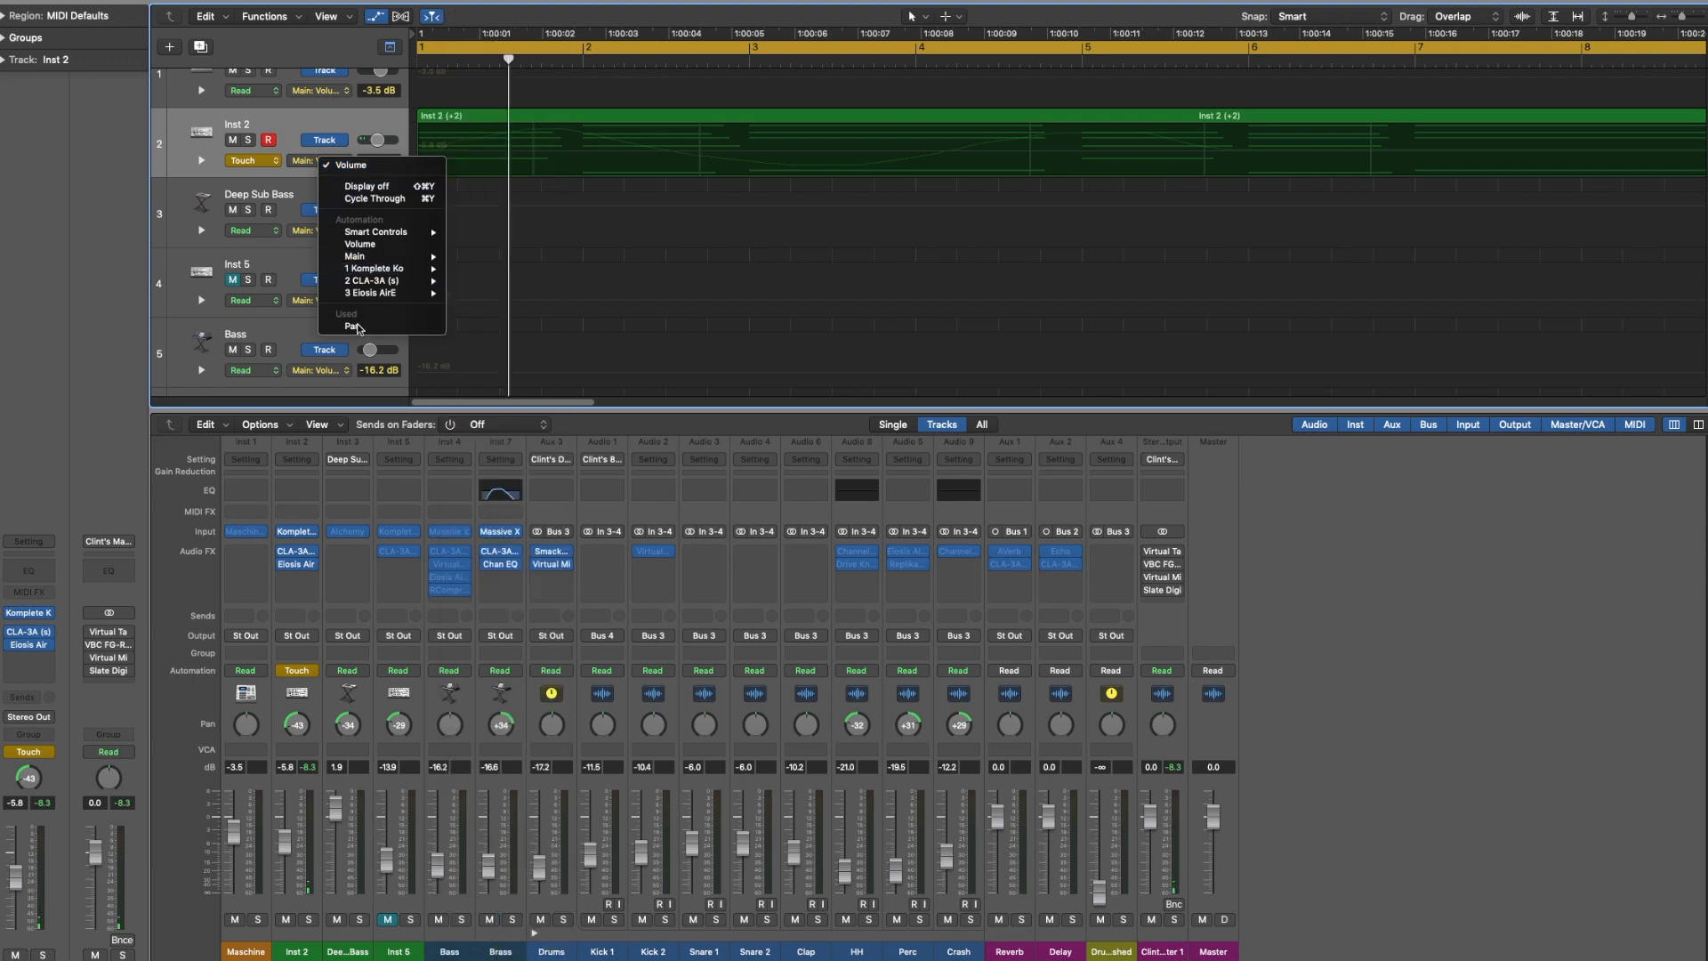
# - Display Inst 2's recorded Pan curve in its automation lane via Used > Pan
pyautogui.click(352, 325)
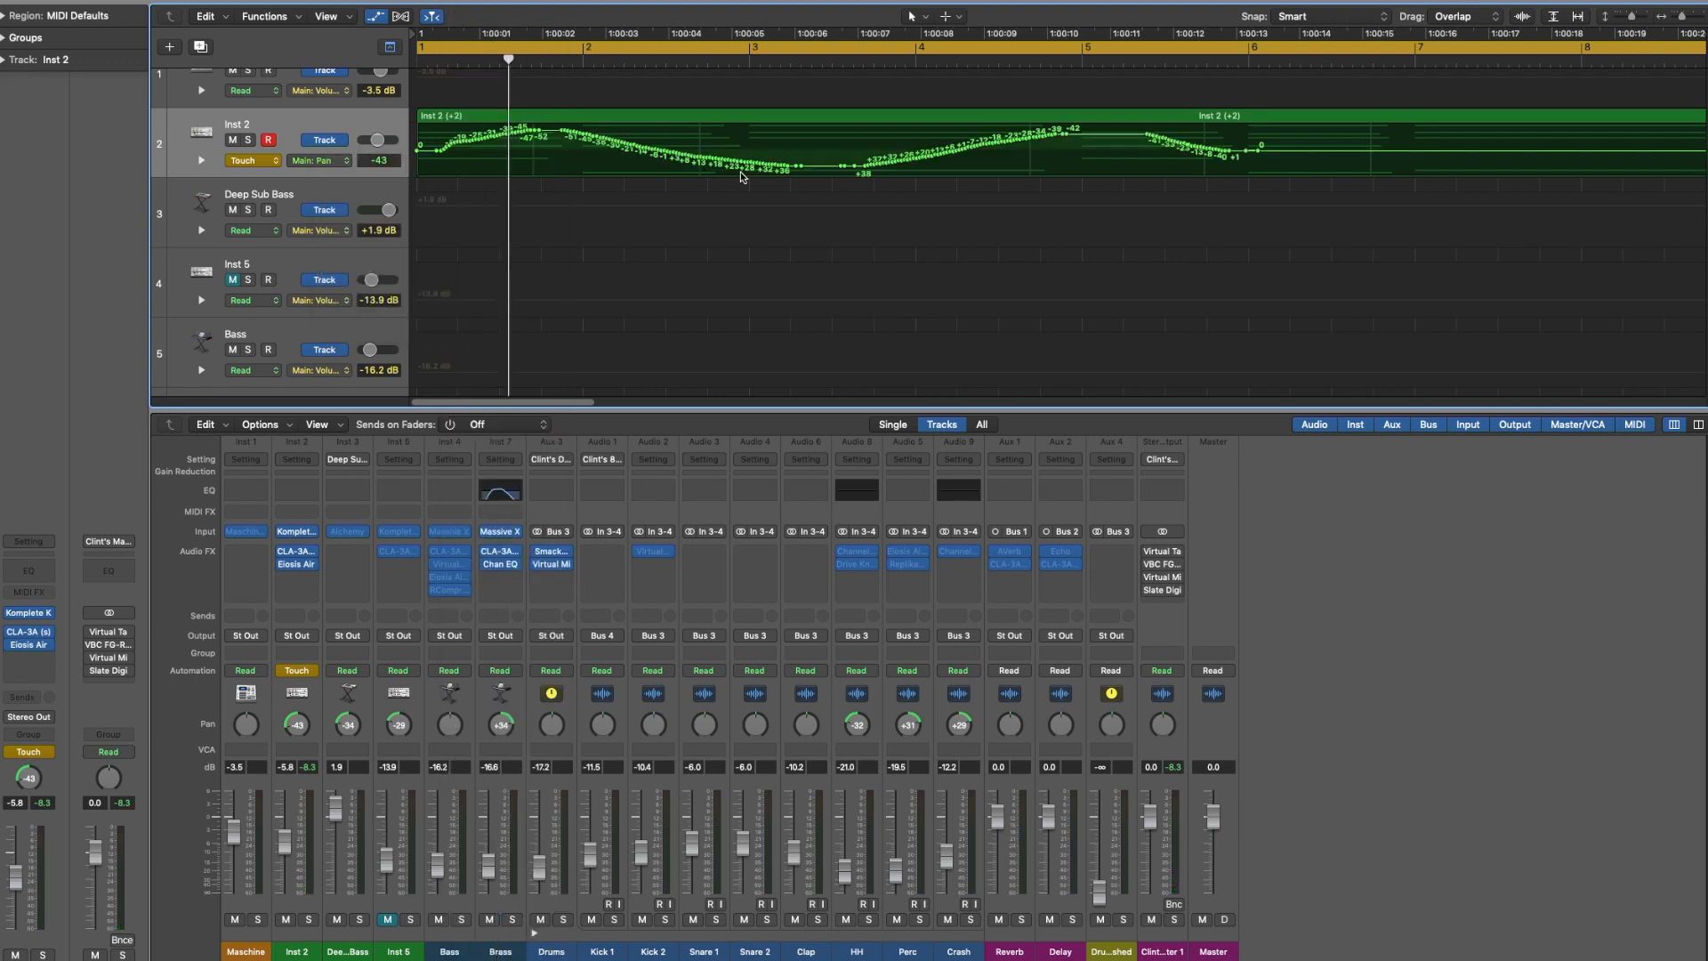
pyautogui.moveTo(764, 263)
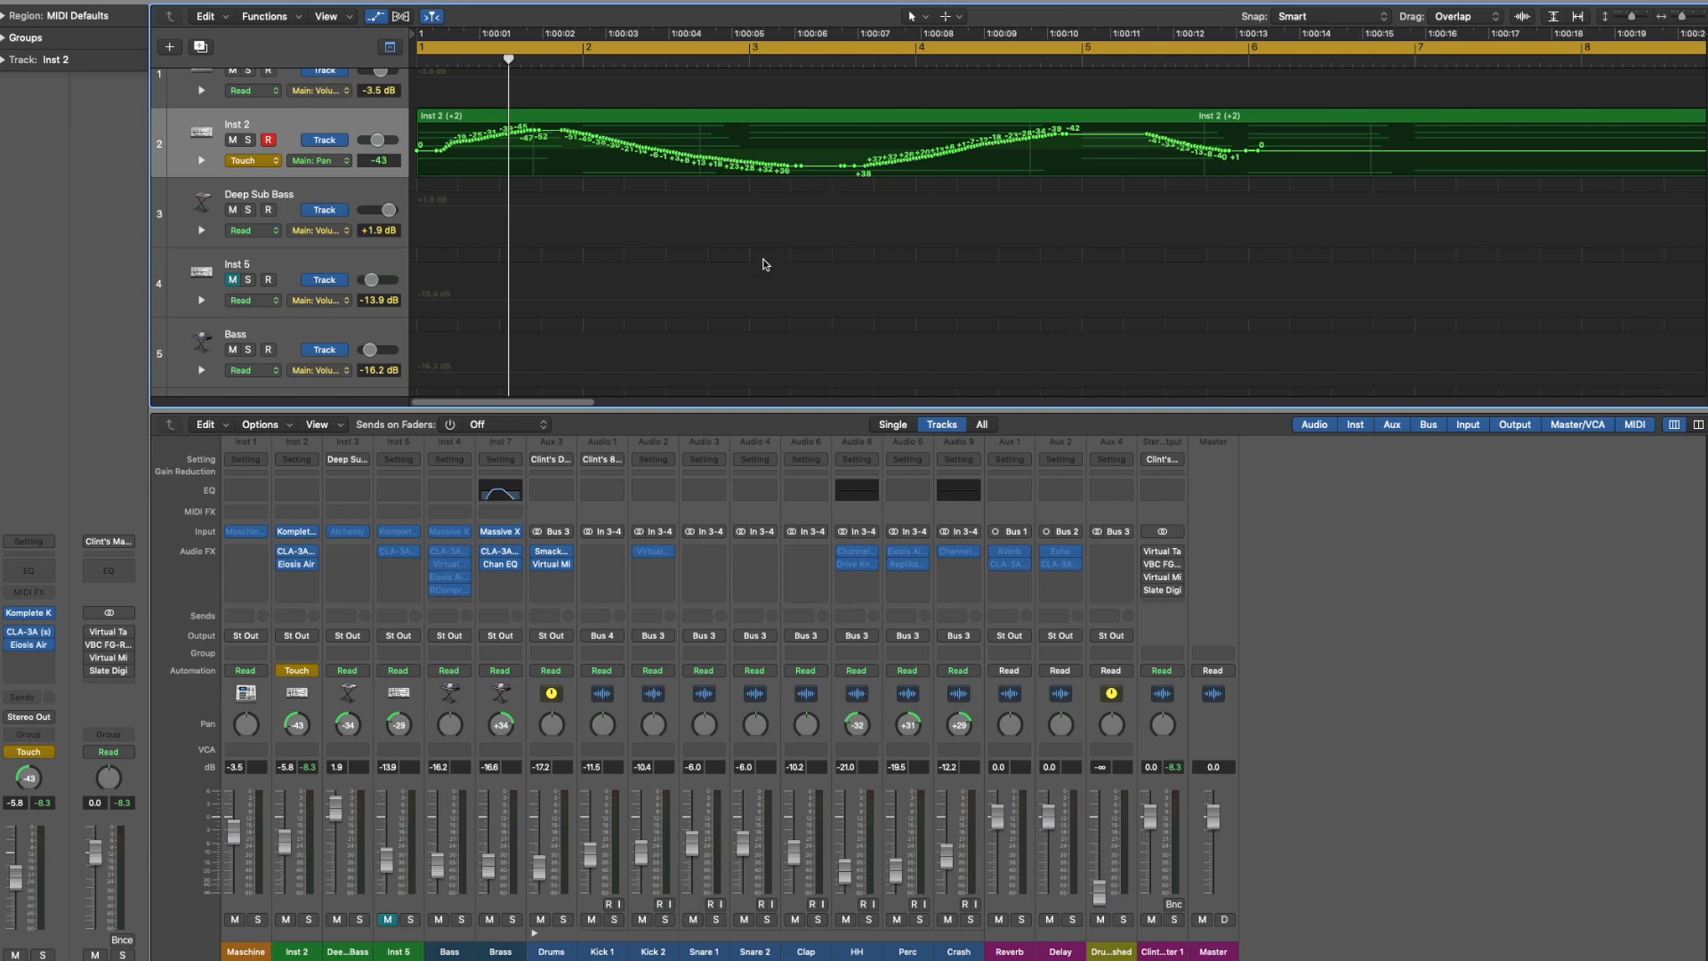
pyautogui.moveTo(938, 162)
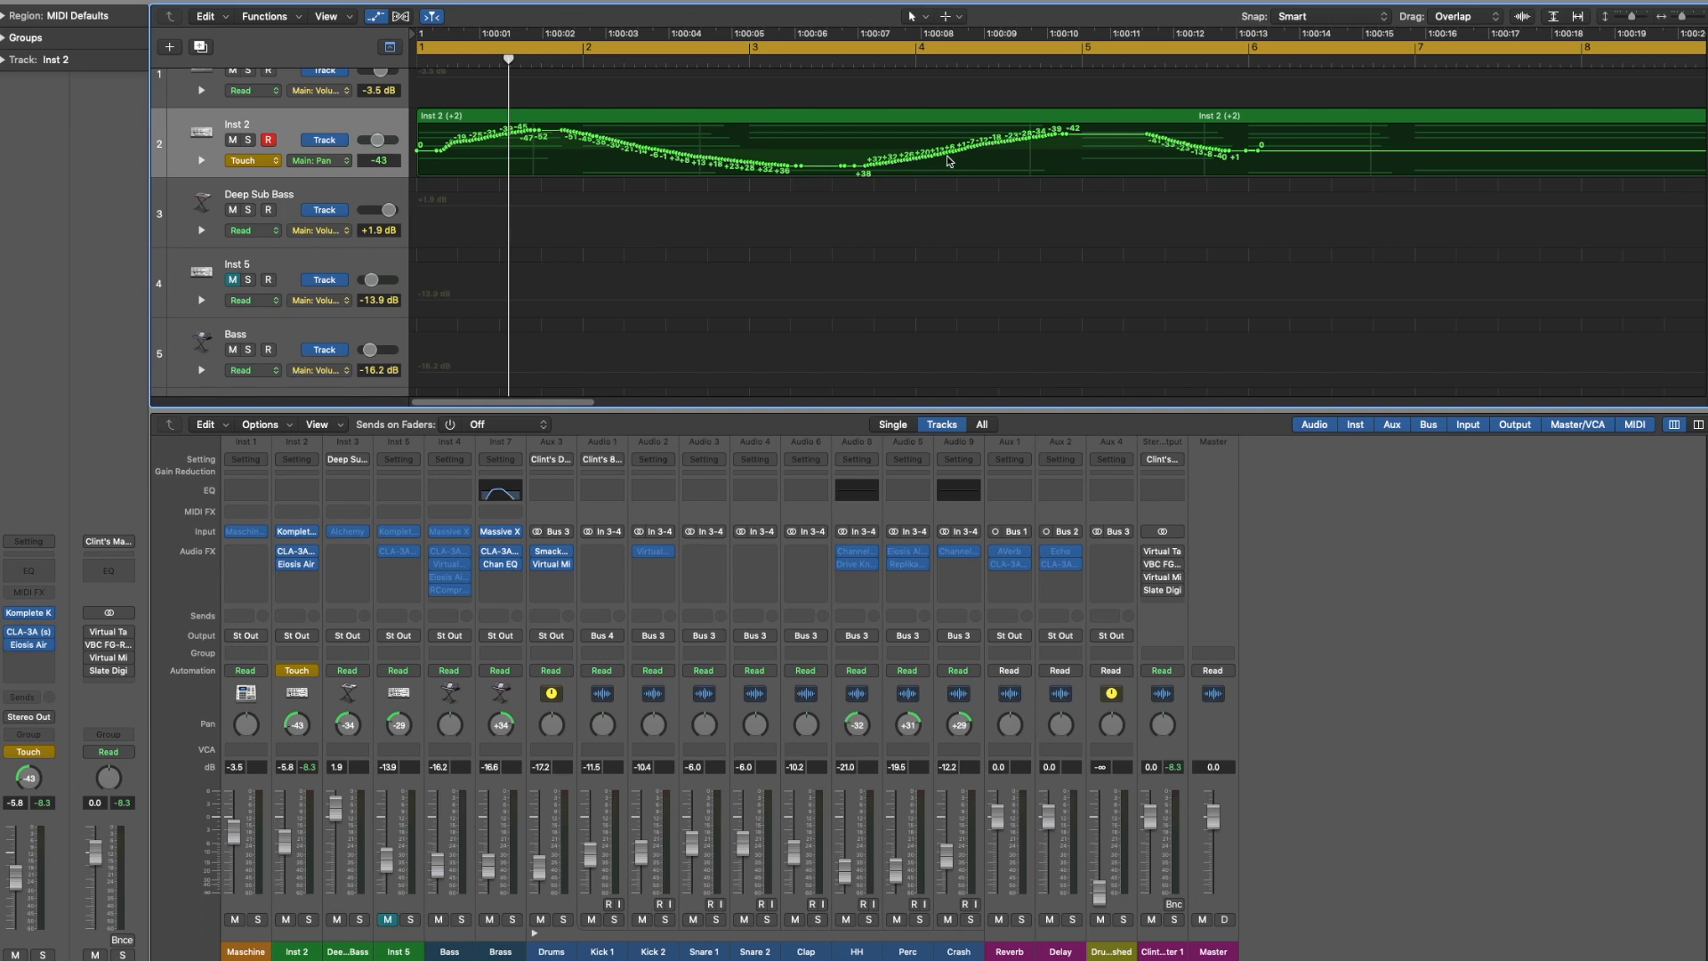
pyautogui.moveTo(1059, 143)
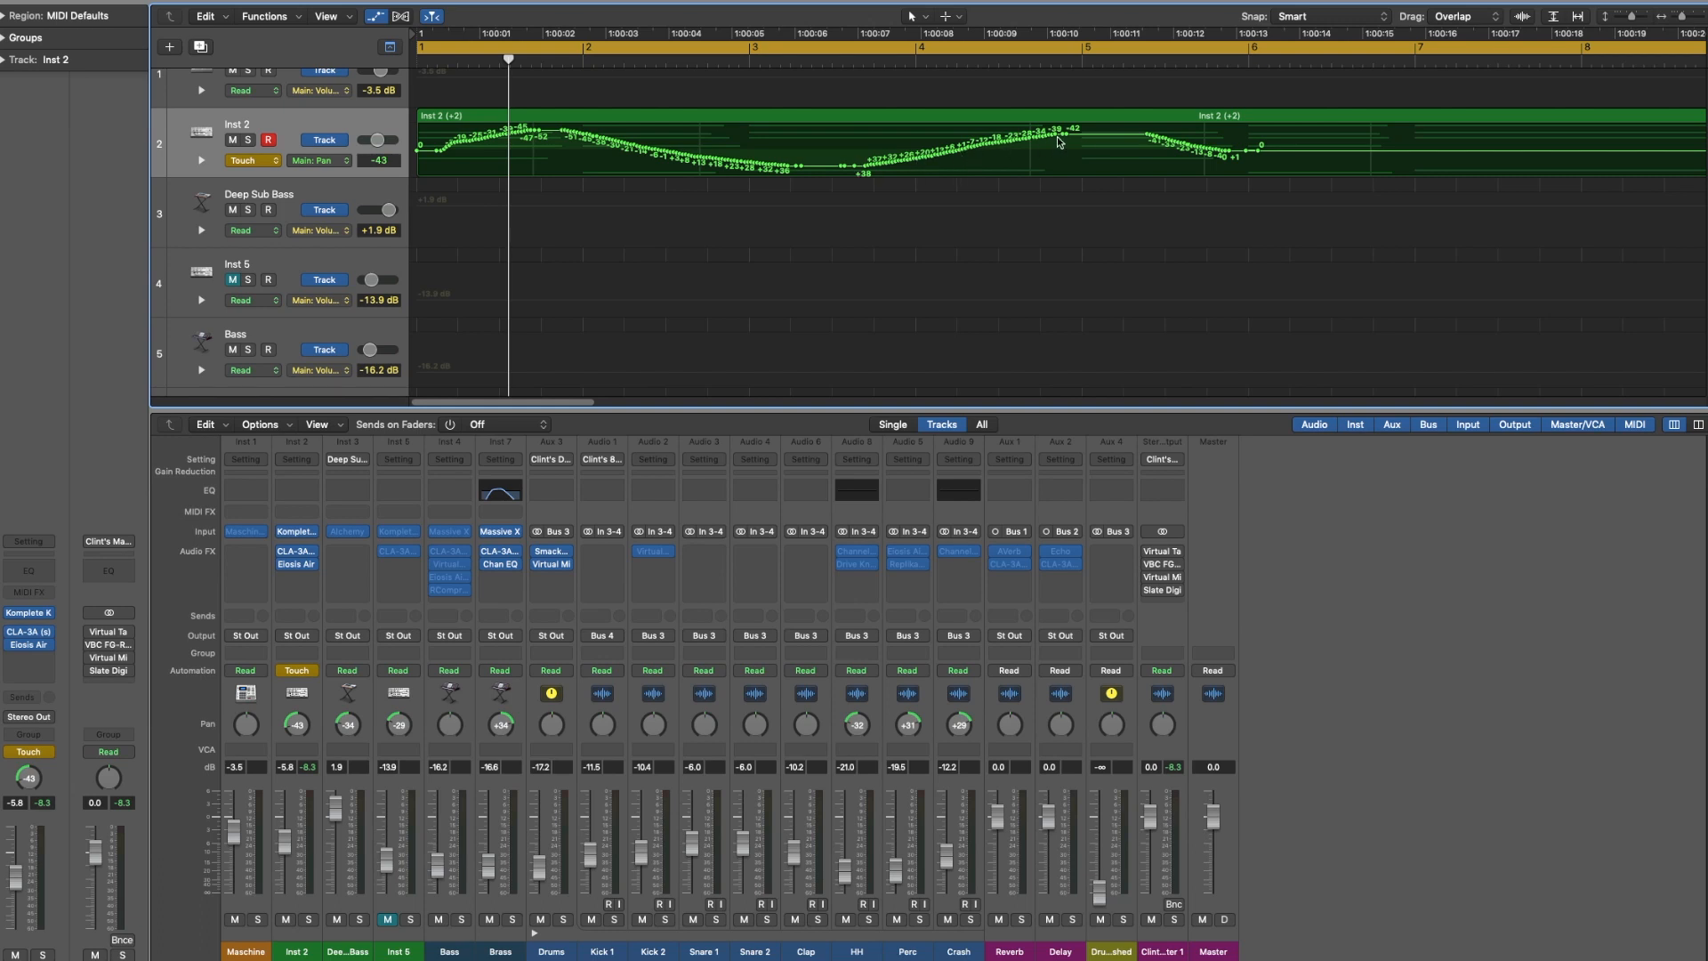
pyautogui.moveTo(316, 739)
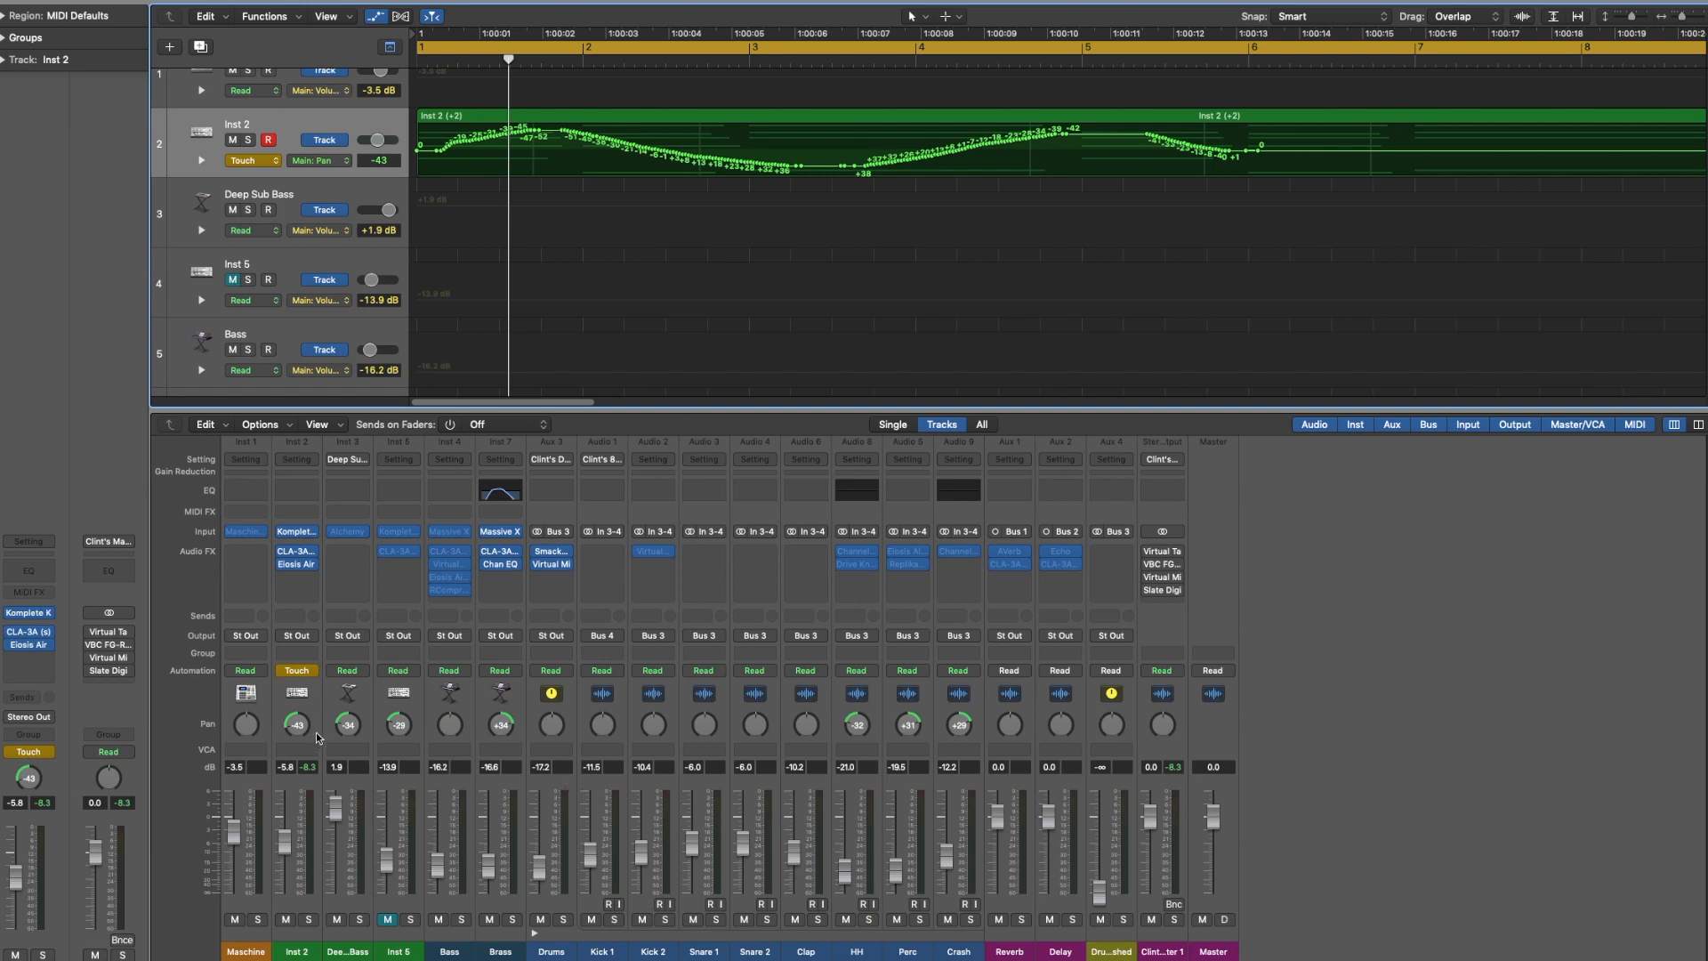
pyautogui.moveTo(1178, 130)
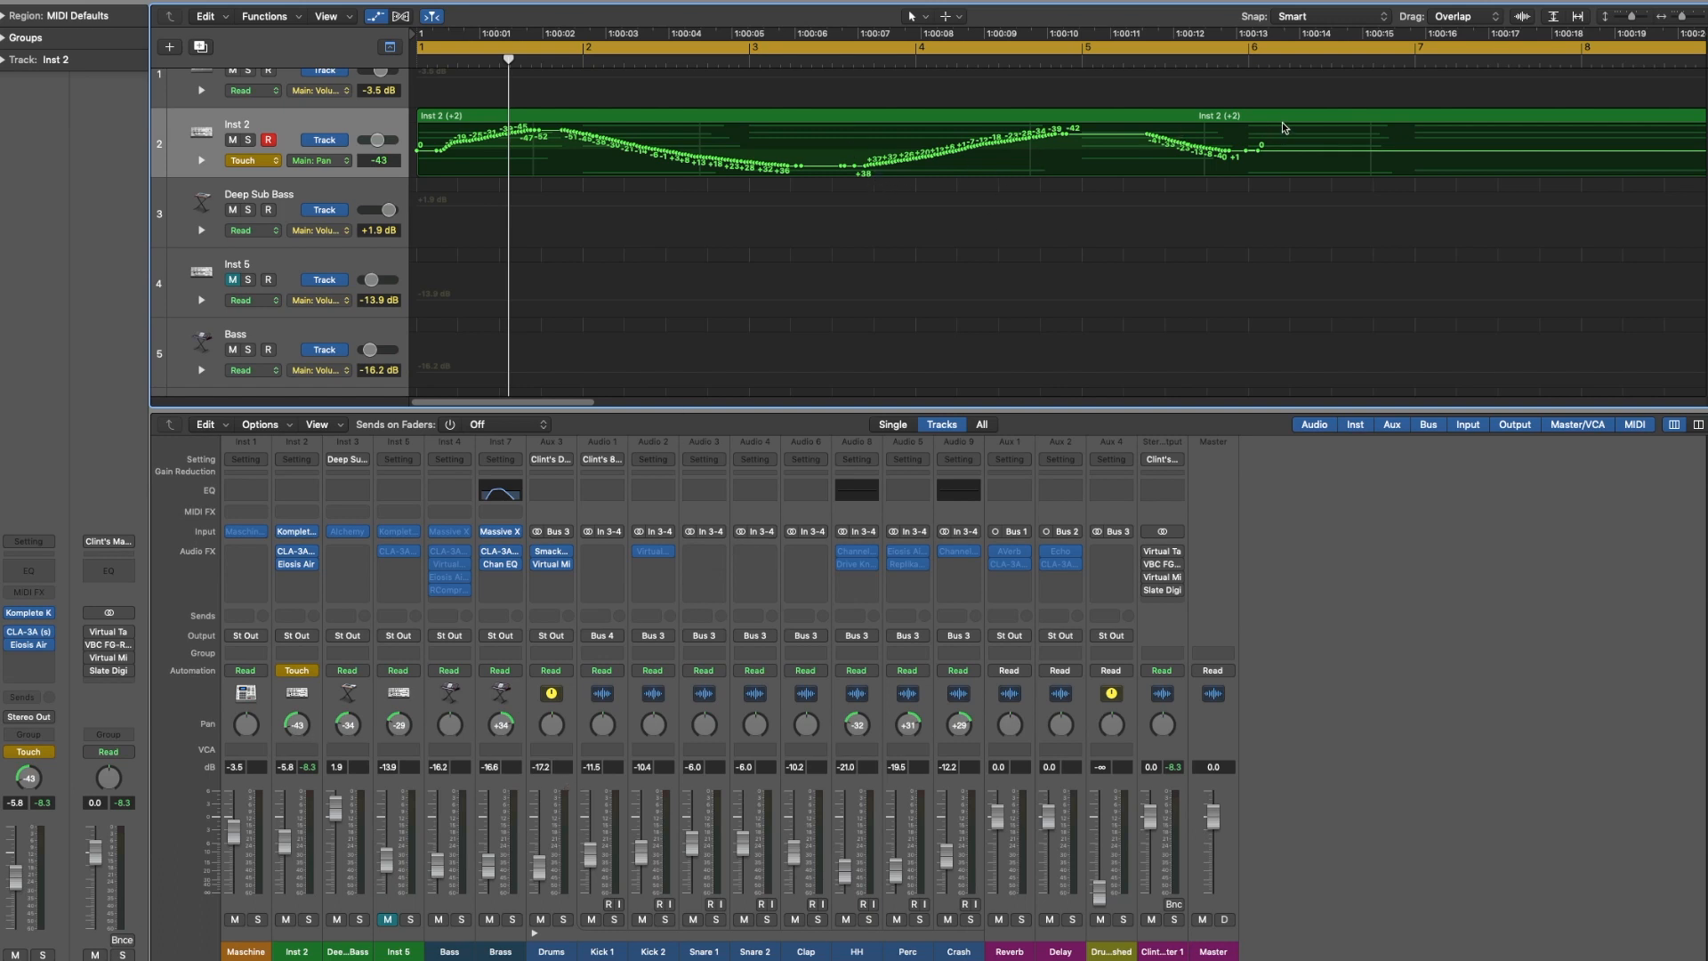
pyautogui.moveTo(276, 718)
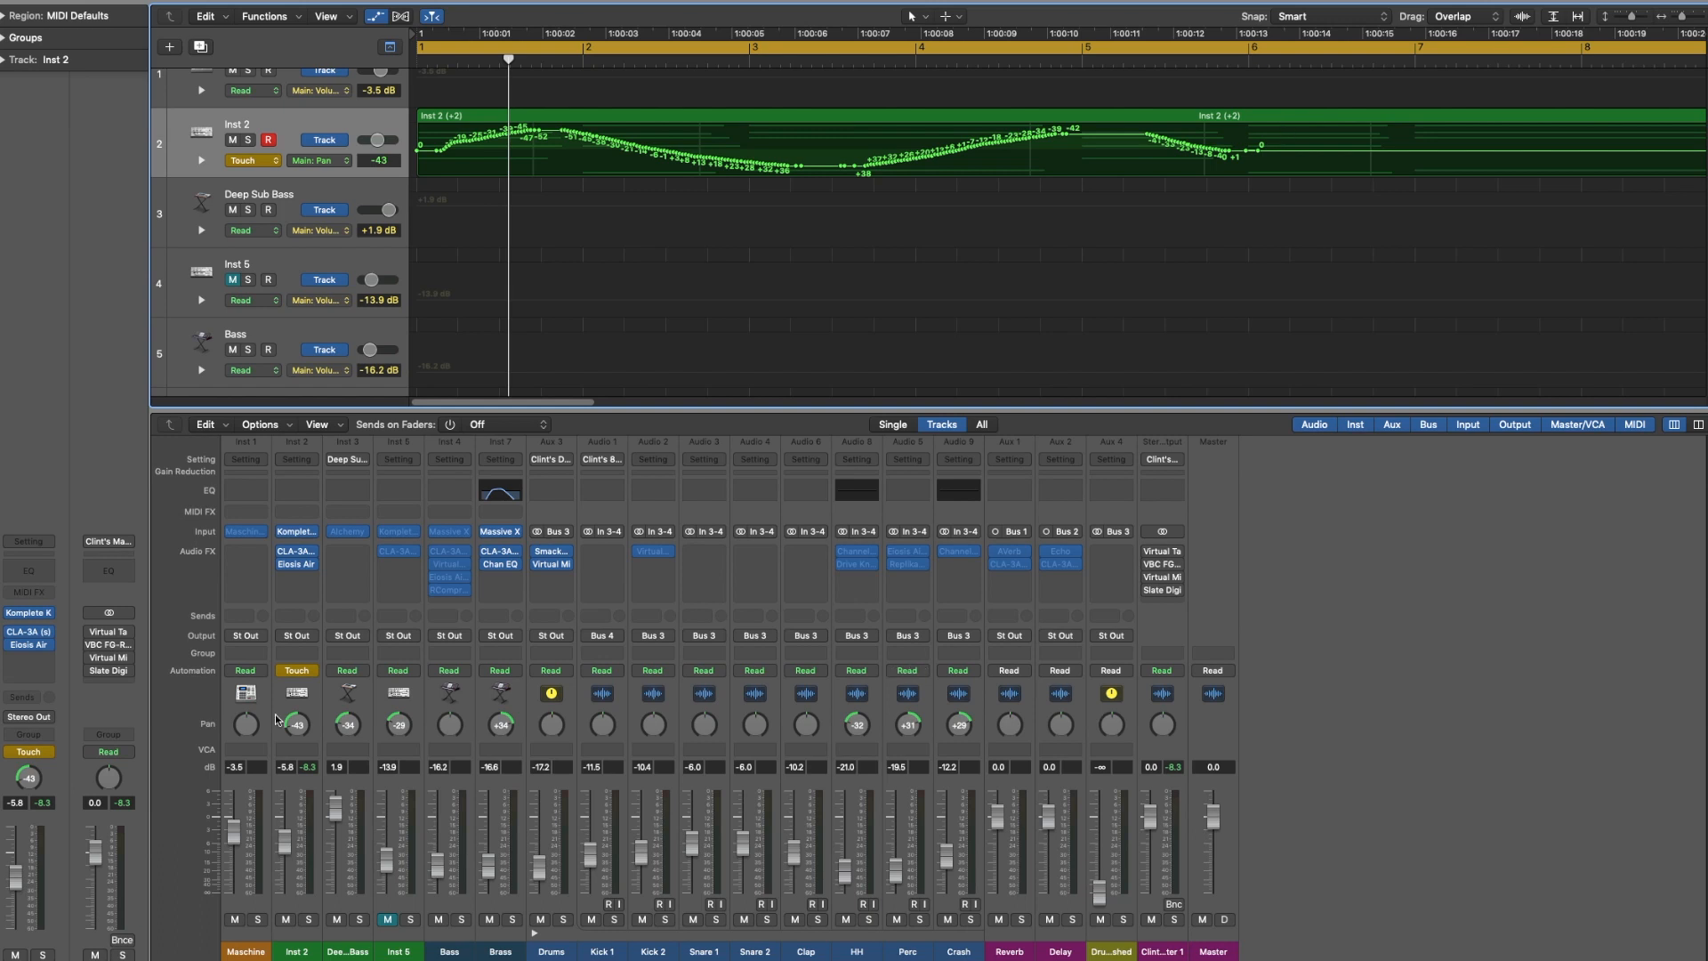